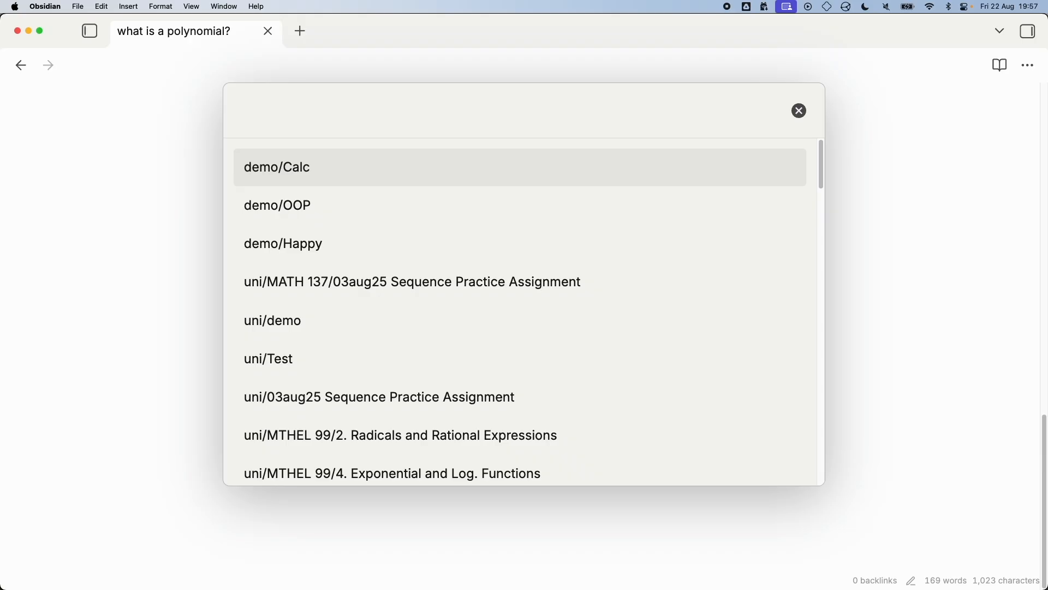
- Search 'min' in the reMarkable file picker and choose Mindmap to embed in the polynomial note
text(min)
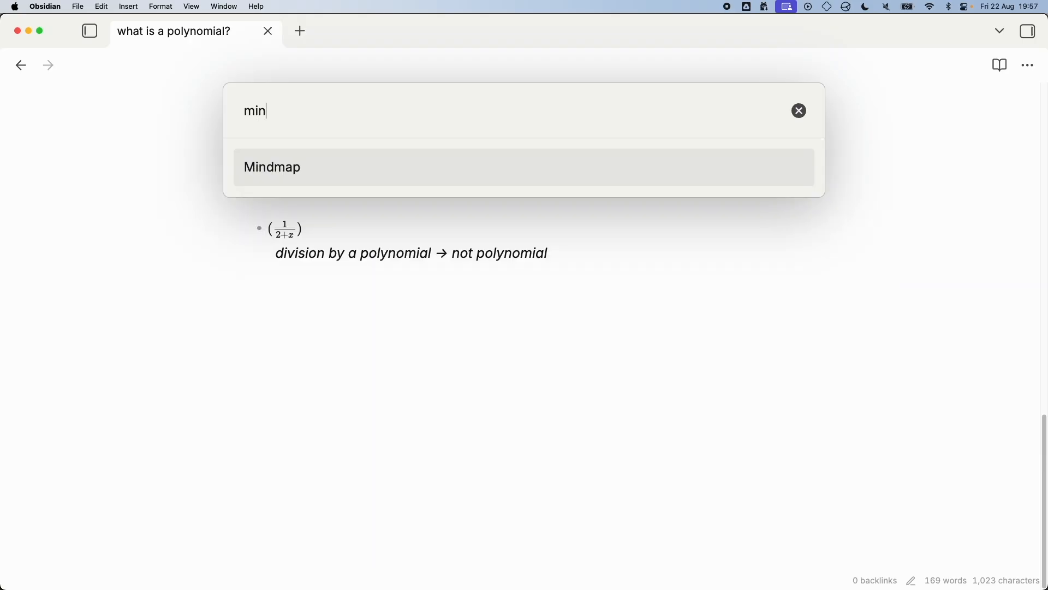
click(271, 167)
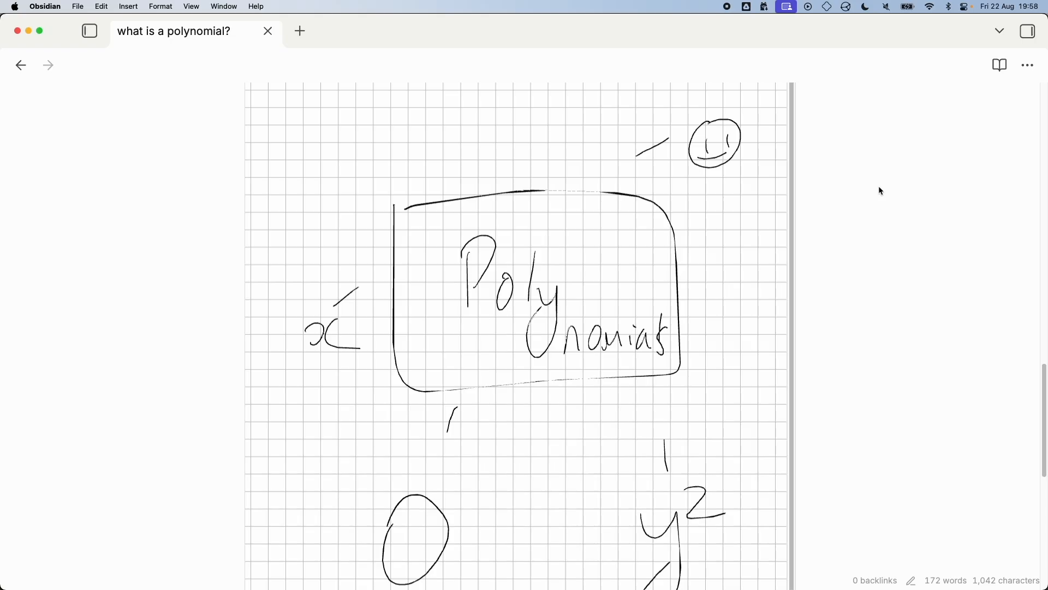
- Run 'rm-linker: insert reMarkable file' again to re-fetch the Mindmap with its yellow highlight
key(cmd+p)
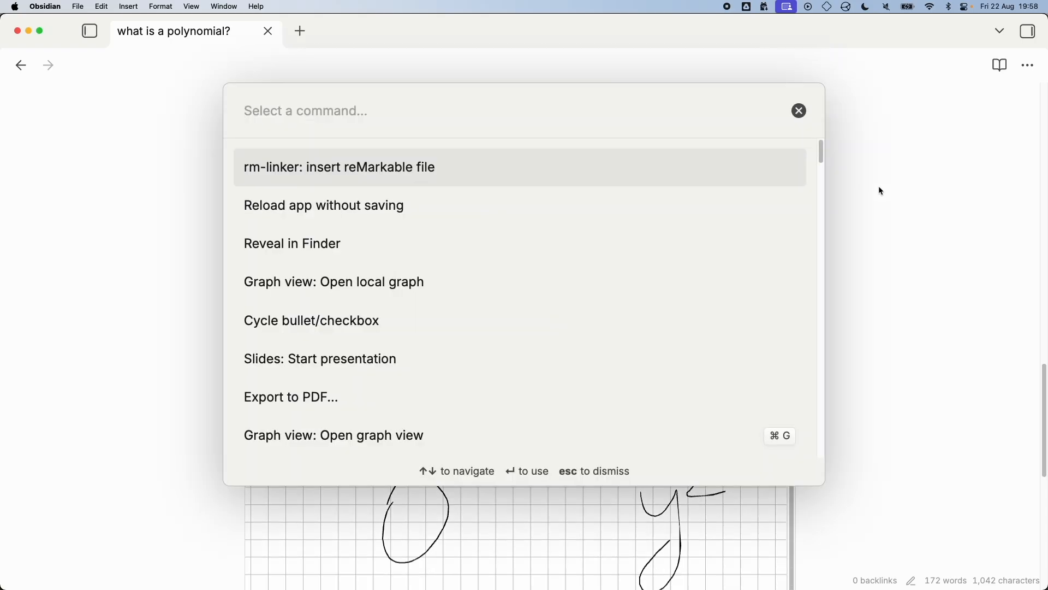
text(rm)
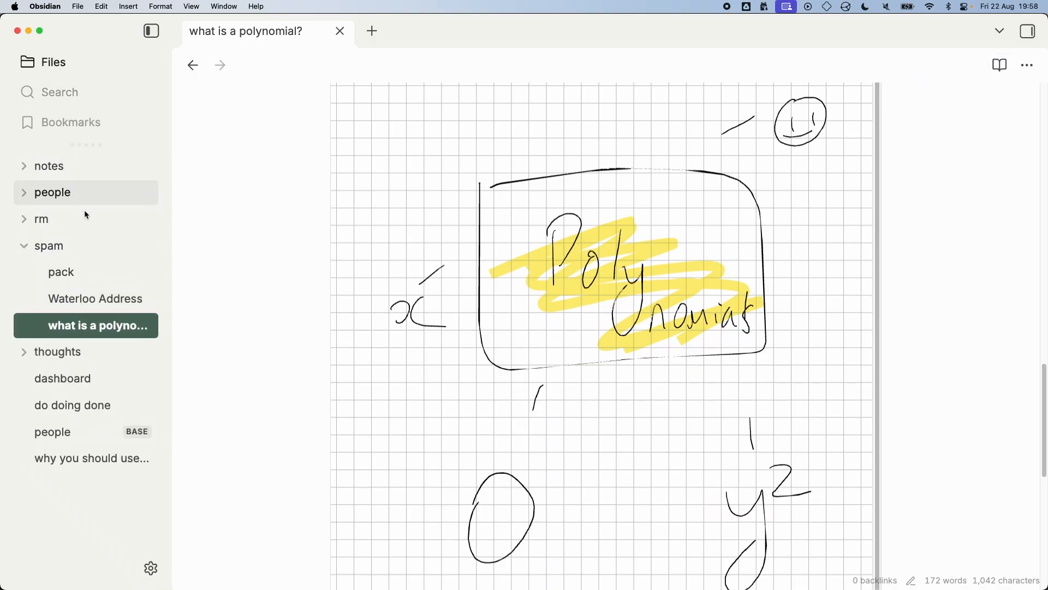
- Expand the rm vault folder and open the saved Mindmap PDF in its own tab
click(40, 219)
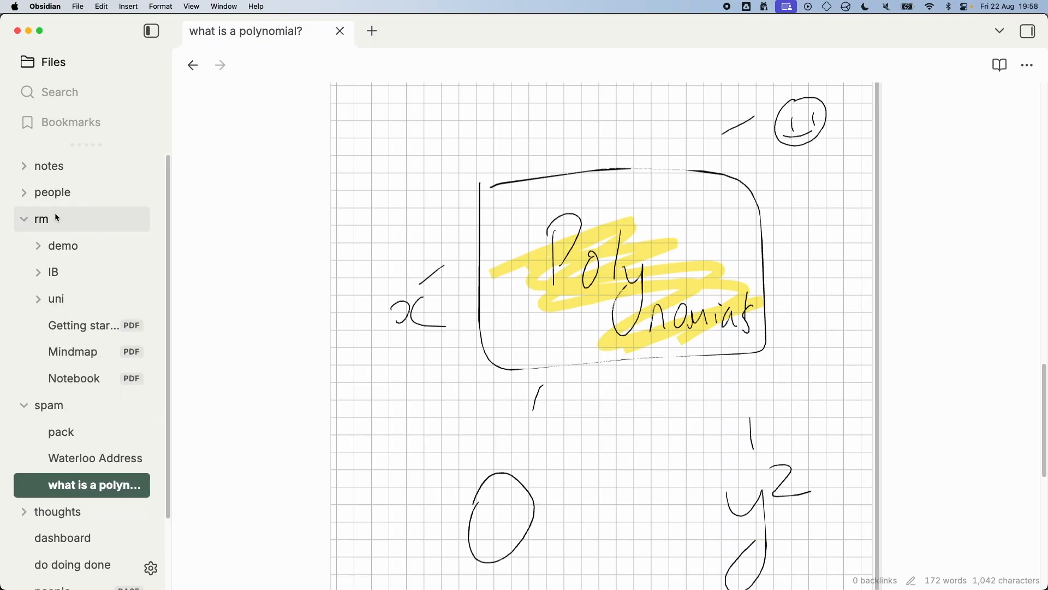
mouse_move(84, 290)
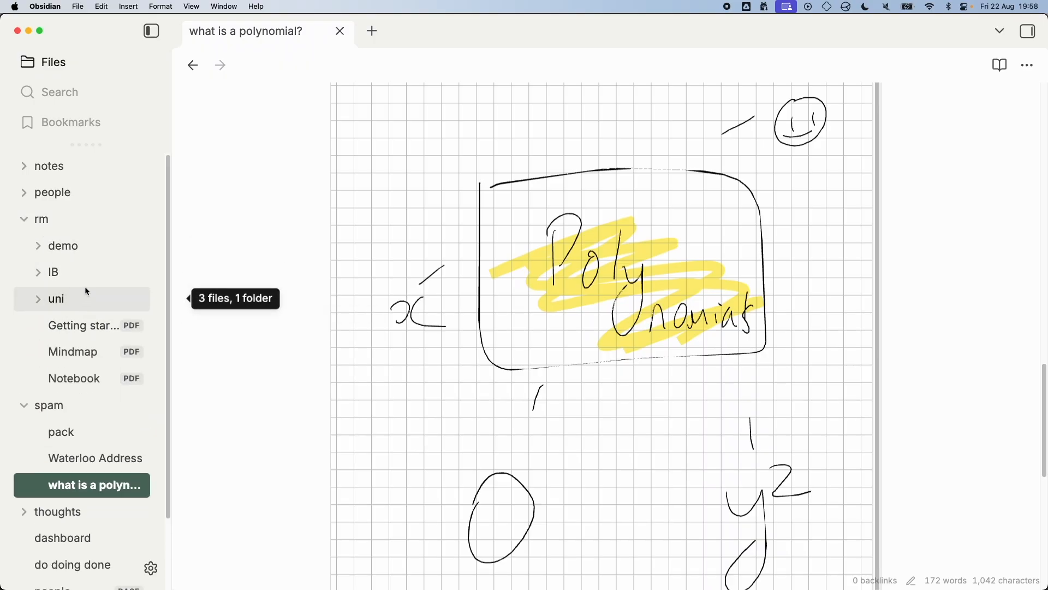
mouse_move(92, 287)
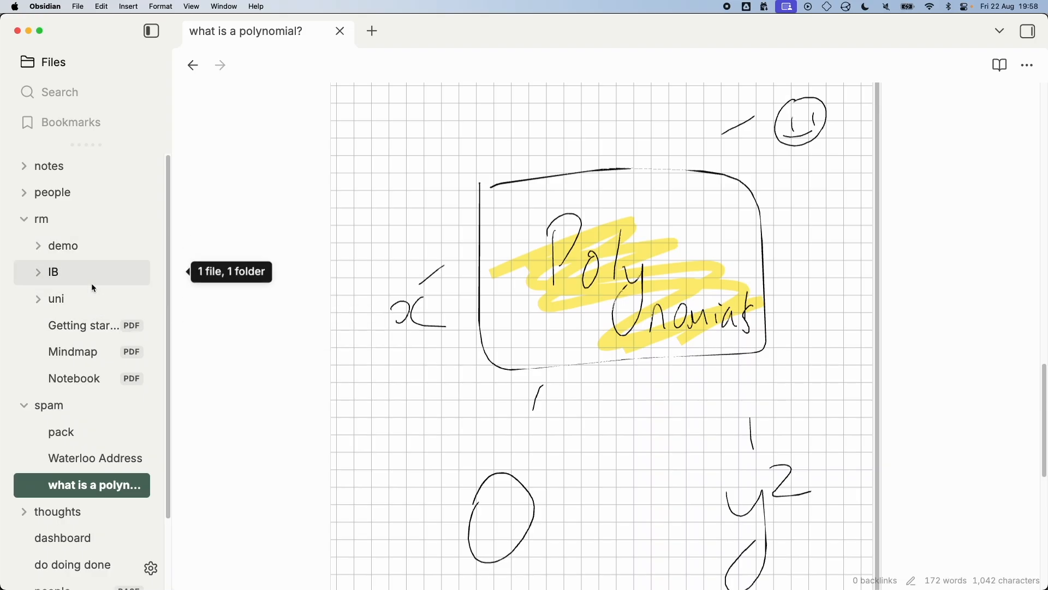
mouse_move(69, 275)
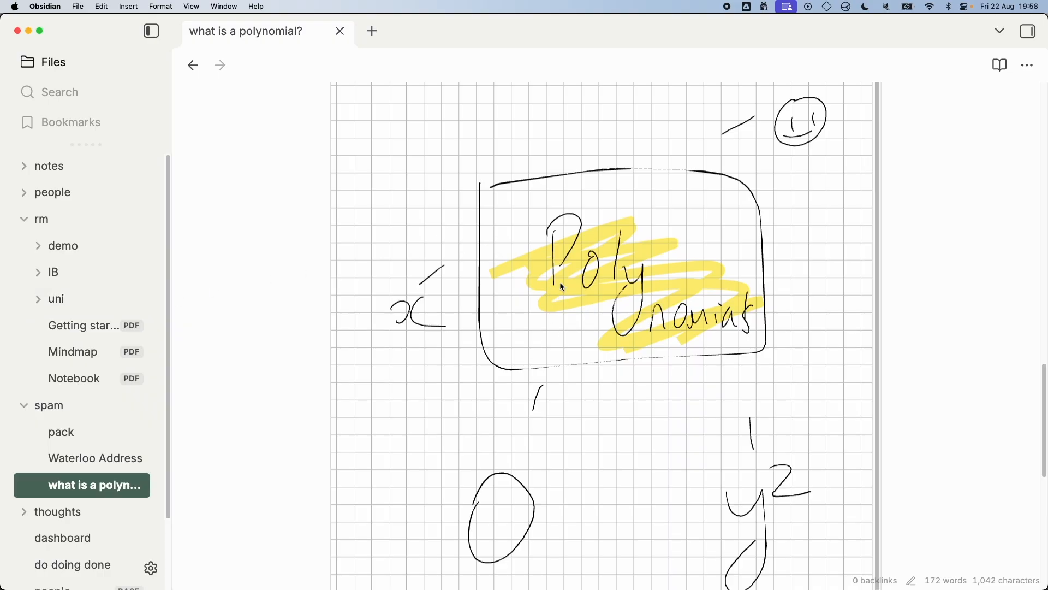
mouse_move(229, 281)
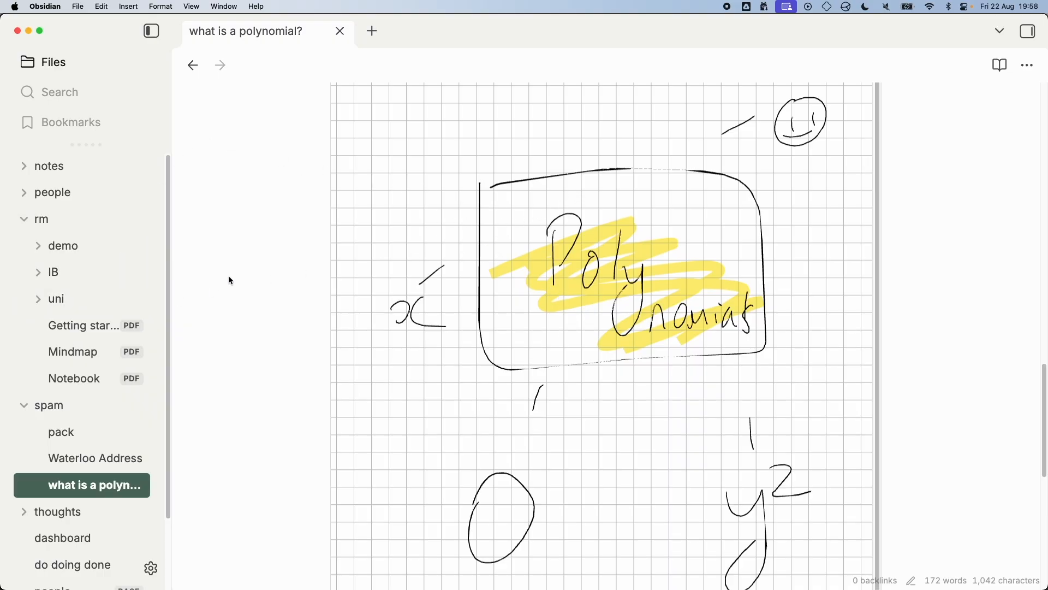
mouse_move(332, 277)
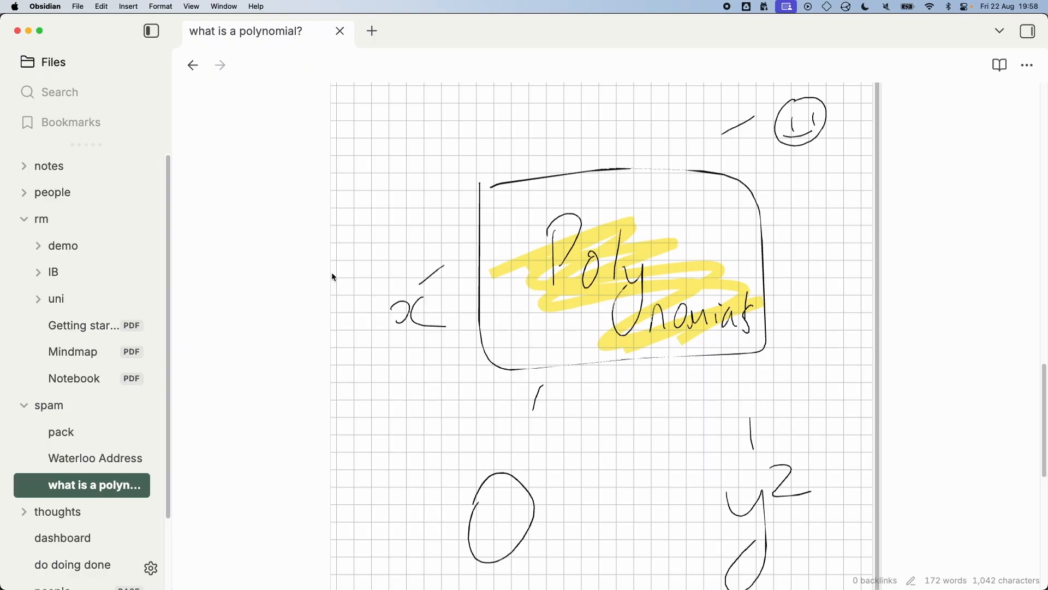
mouse_move(330, 265)
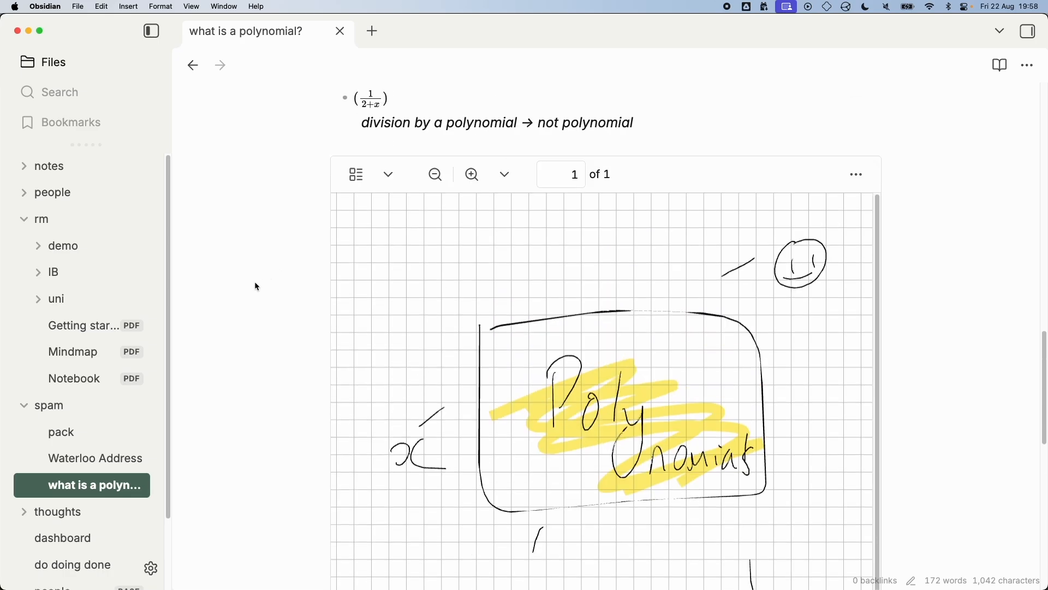
scroll(down, 3)
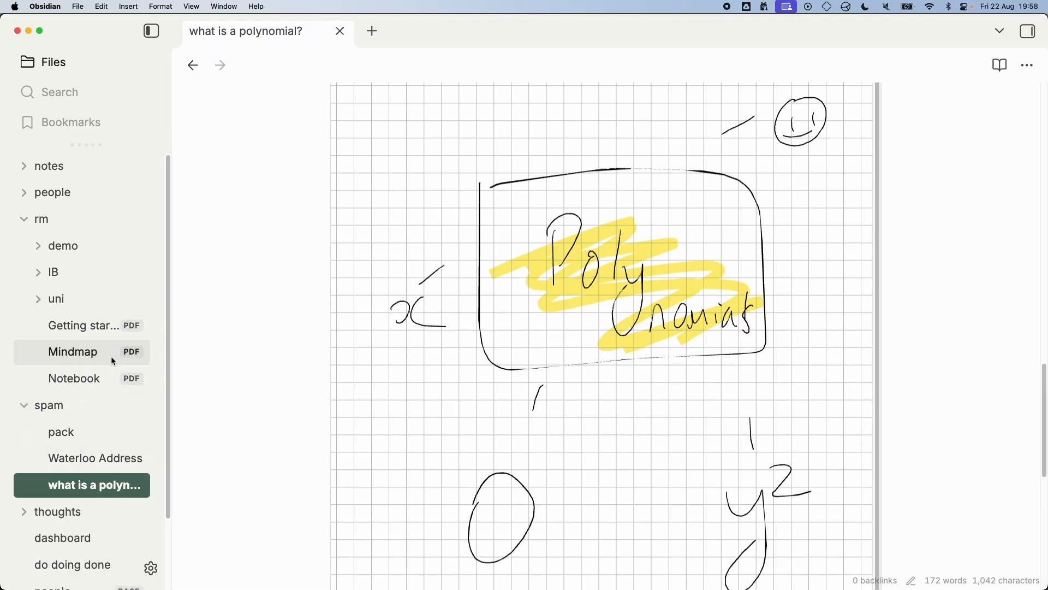
click(72, 352)
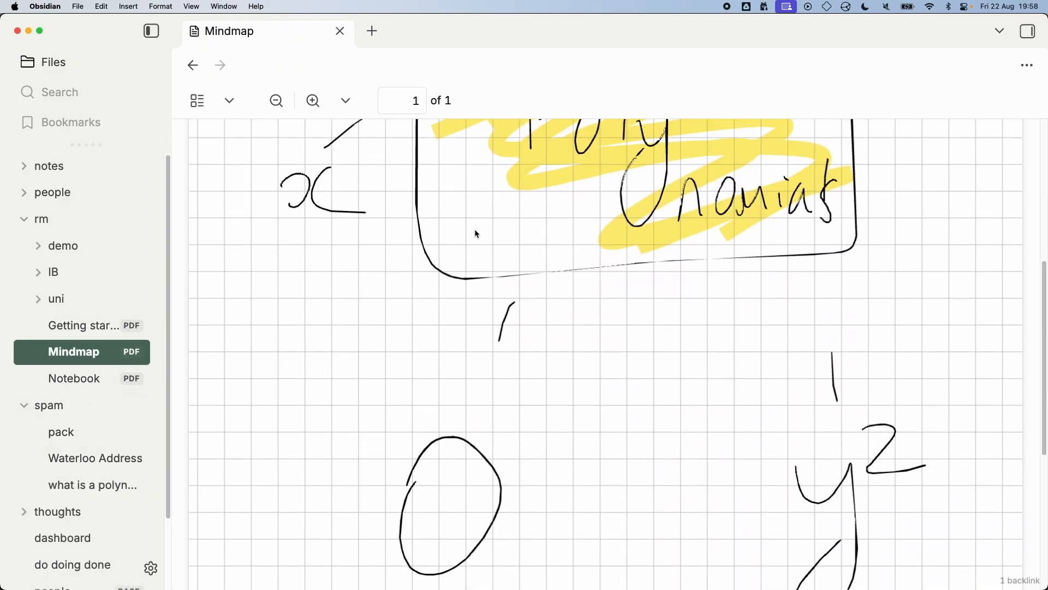